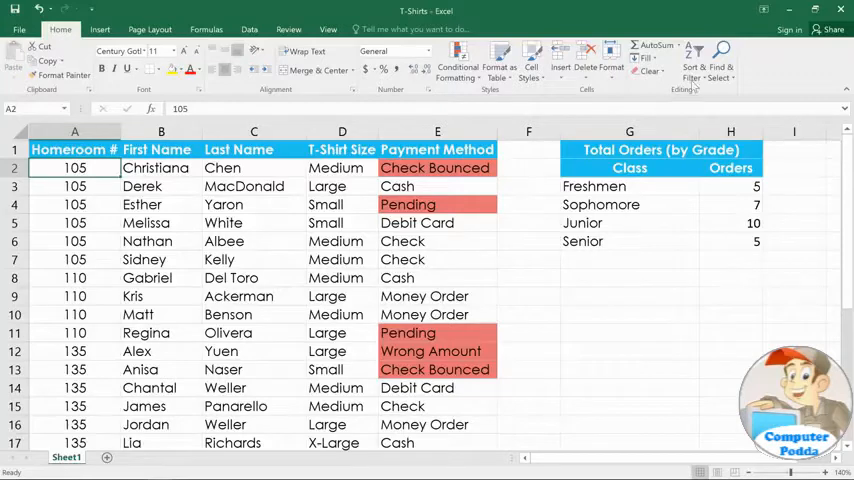
# Select a Last Name cell on the Data tab, ready to sort the orders Z to A
pyautogui.click(692, 60)
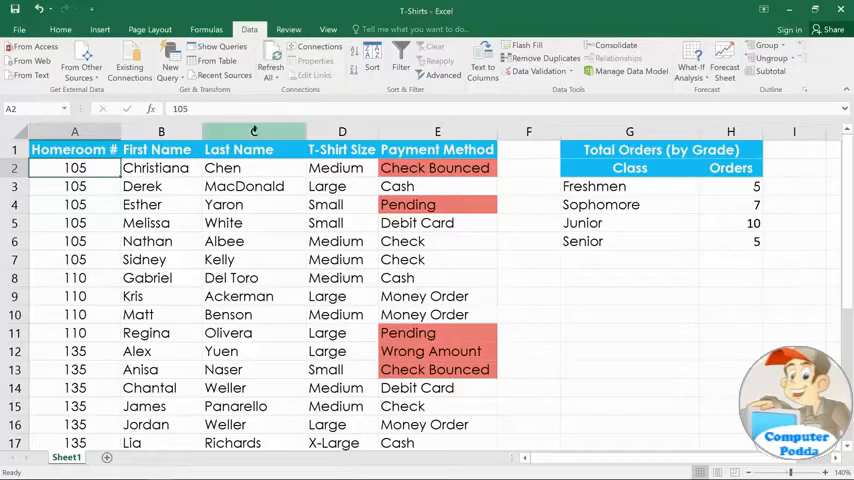
pyautogui.click(252, 168)
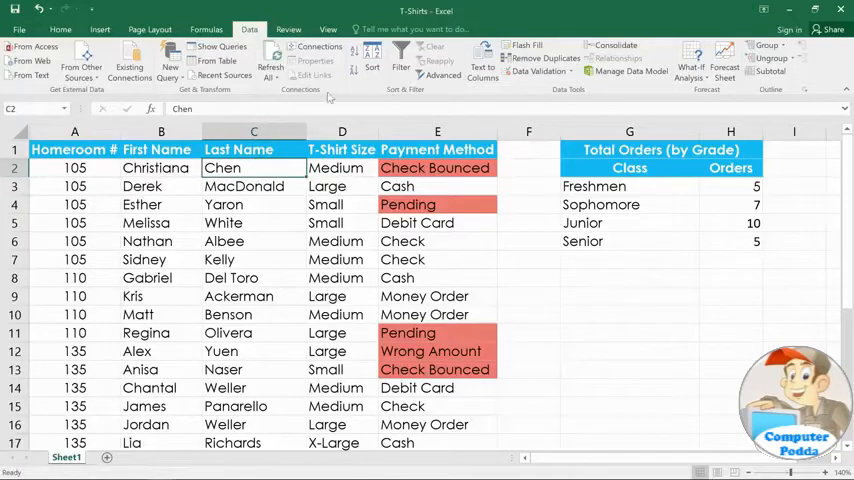
pyautogui.moveTo(372, 56)
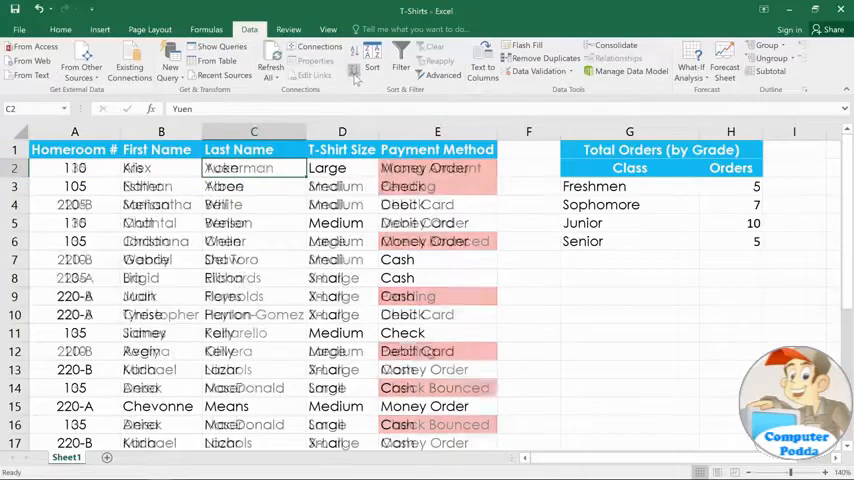
# Select the Class and Orders summary range (G2:H6) from the Class header to Senior
pyautogui.click(372, 60)
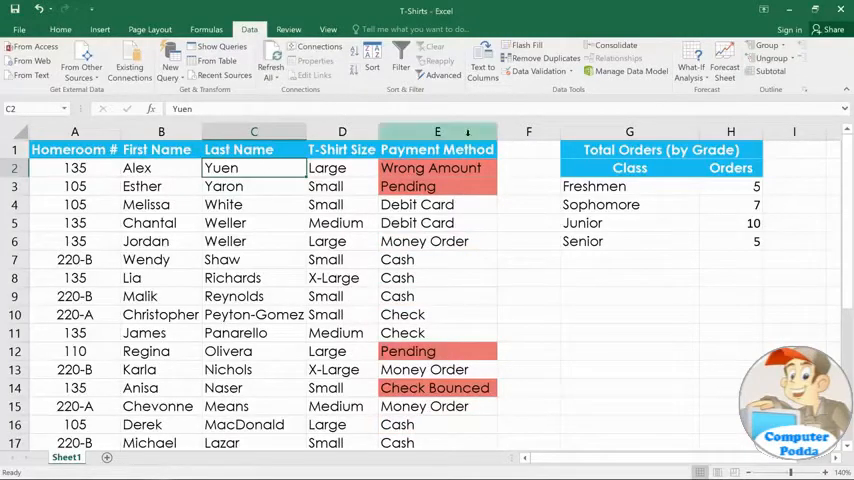
pyautogui.click(730, 186)
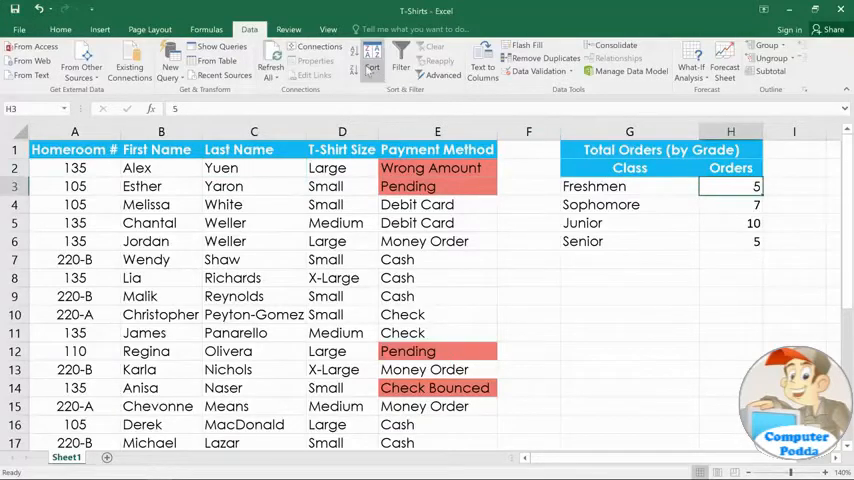
pyautogui.click(372, 62)
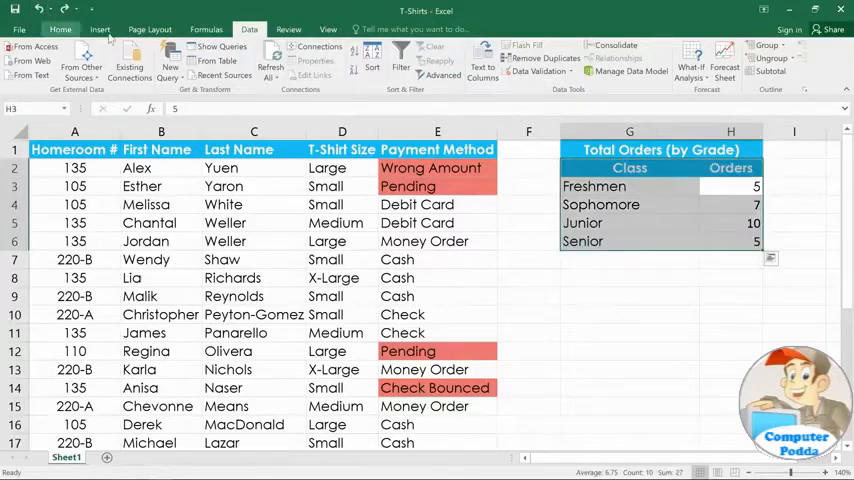
pyautogui.click(628, 168)
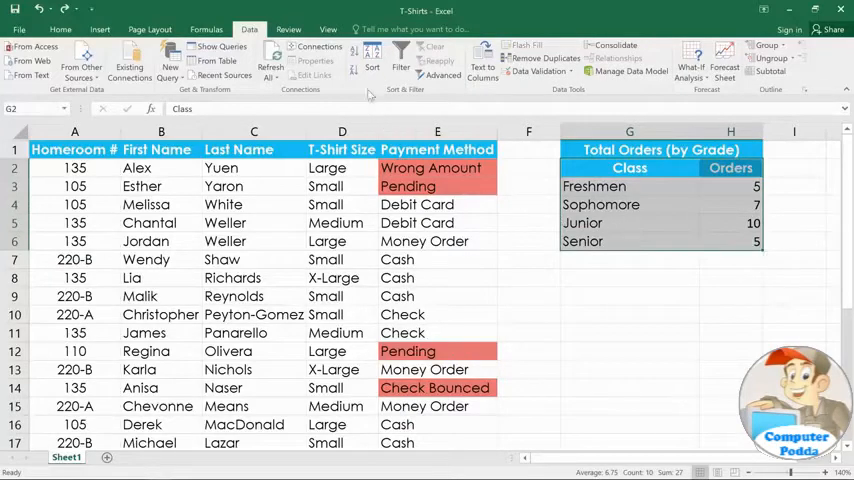
# Sort the summary with headers by Orders, largest to smallest: Junior 10, Sophomore 7, Freshmen 5, Senior 5
pyautogui.click(372, 58)
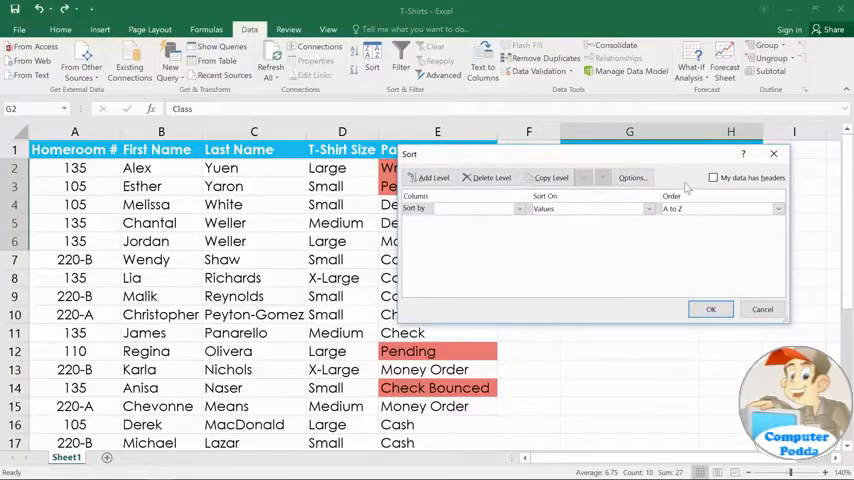
pyautogui.click(712, 176)
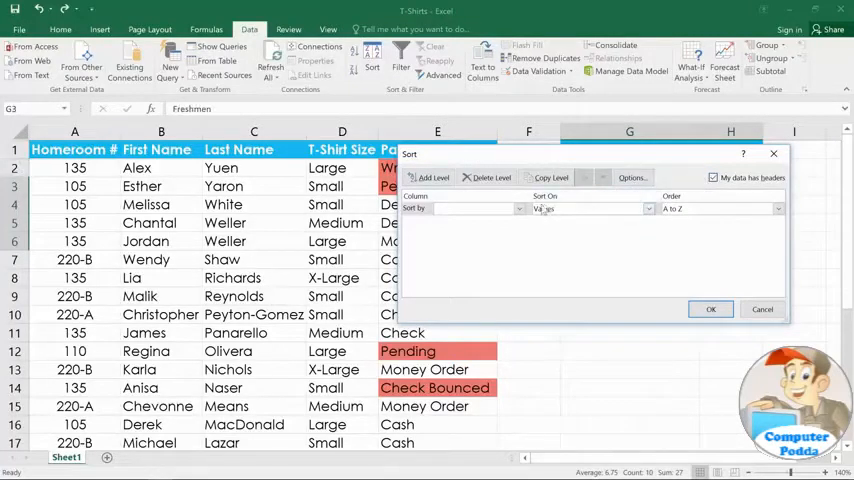
pyautogui.click(520, 208)
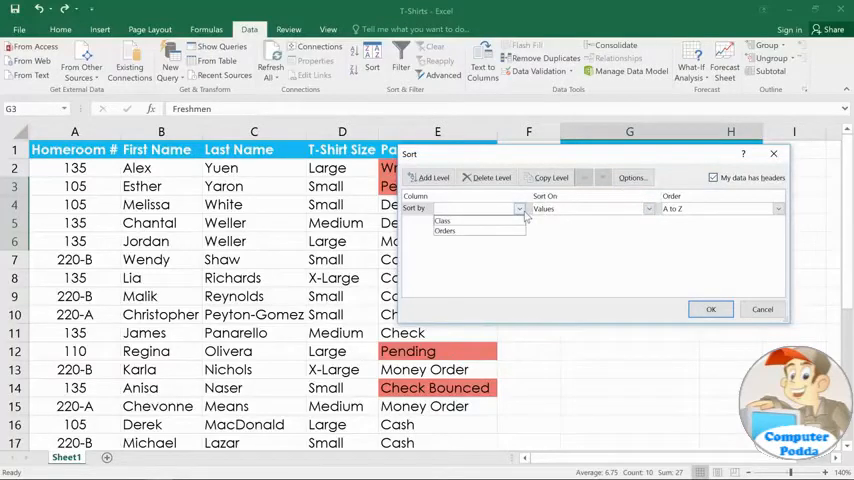
pyautogui.click(470, 220)
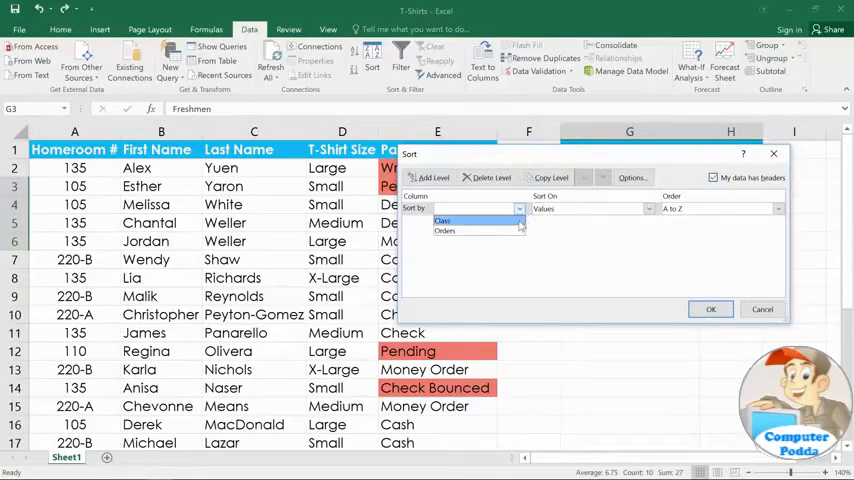
pyautogui.click(444, 232)
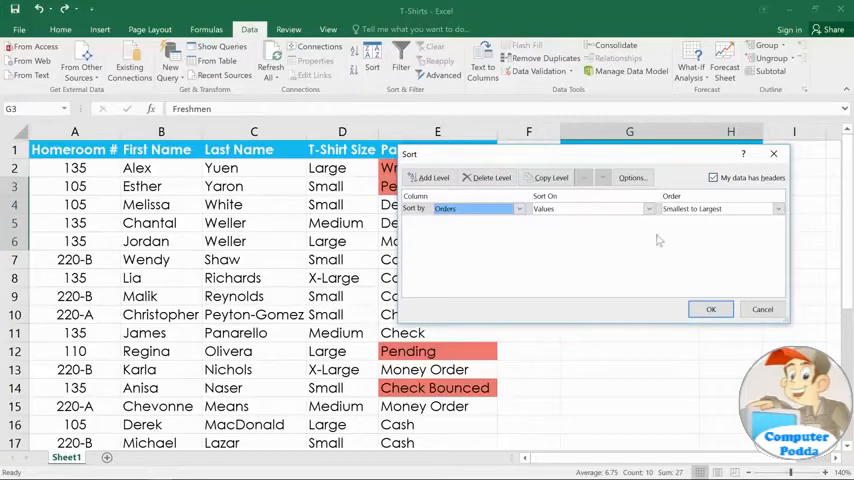
pyautogui.click(778, 208)
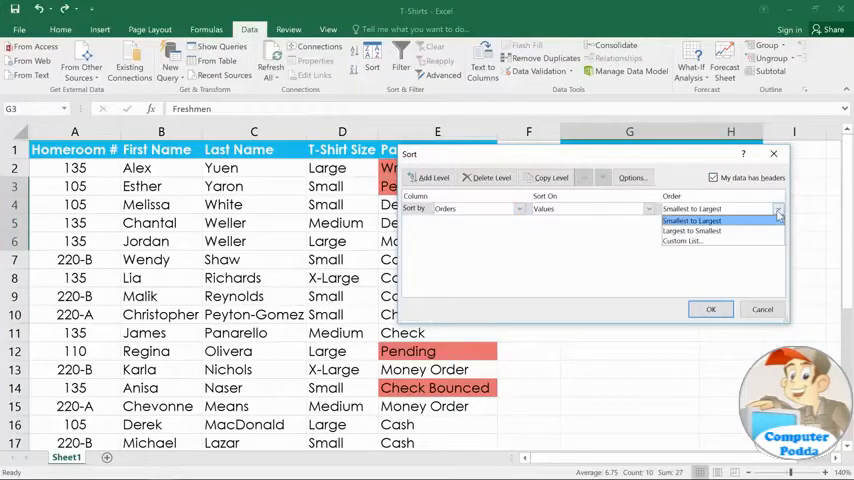
pyautogui.click(692, 220)
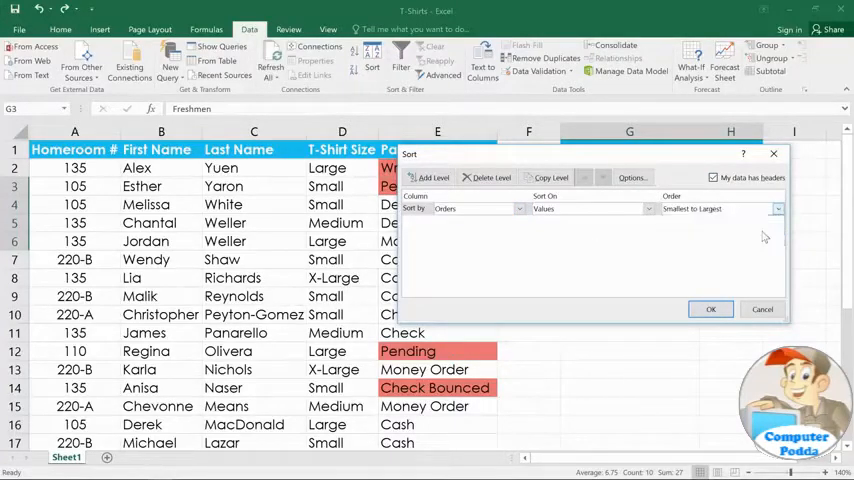
pyautogui.click(718, 208)
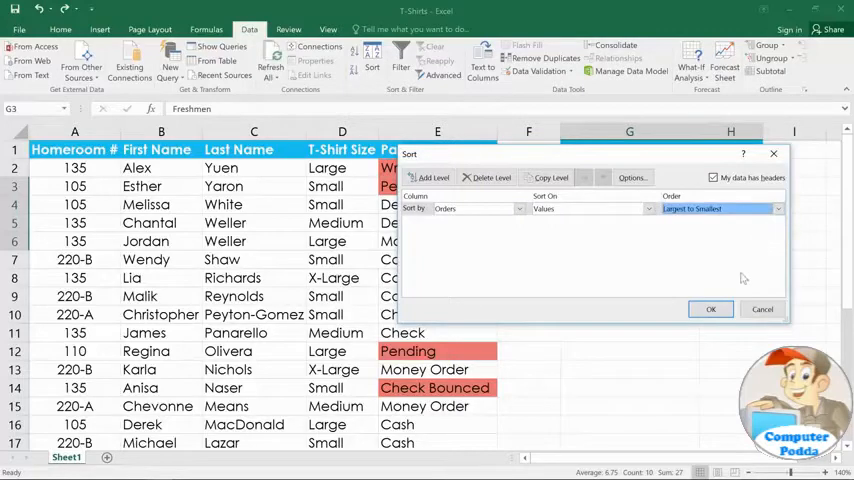
pyautogui.click(710, 308)
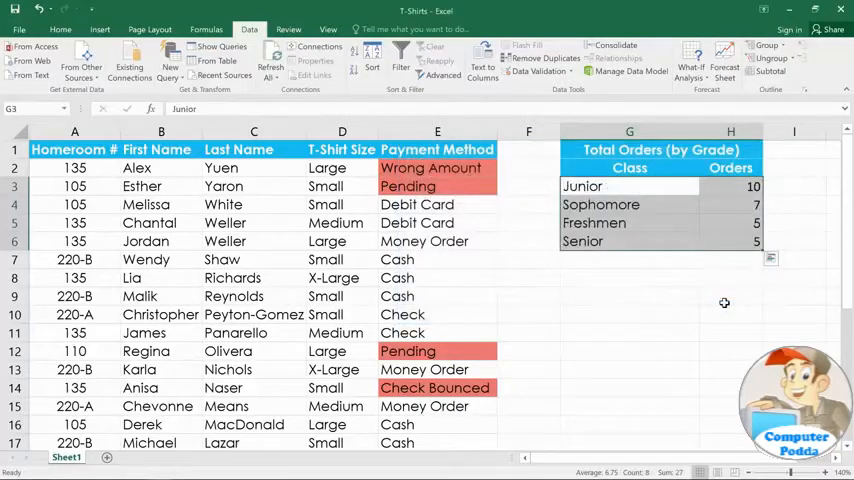
pyautogui.click(730, 260)
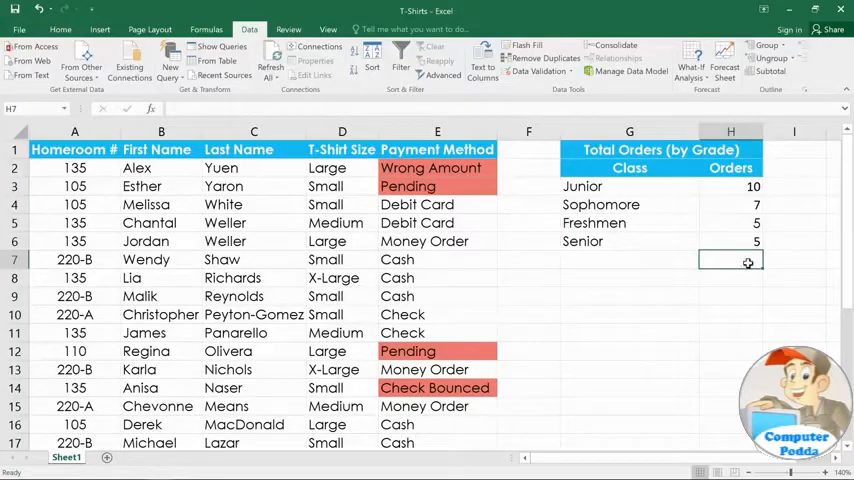
pyautogui.moveTo(376, 190)
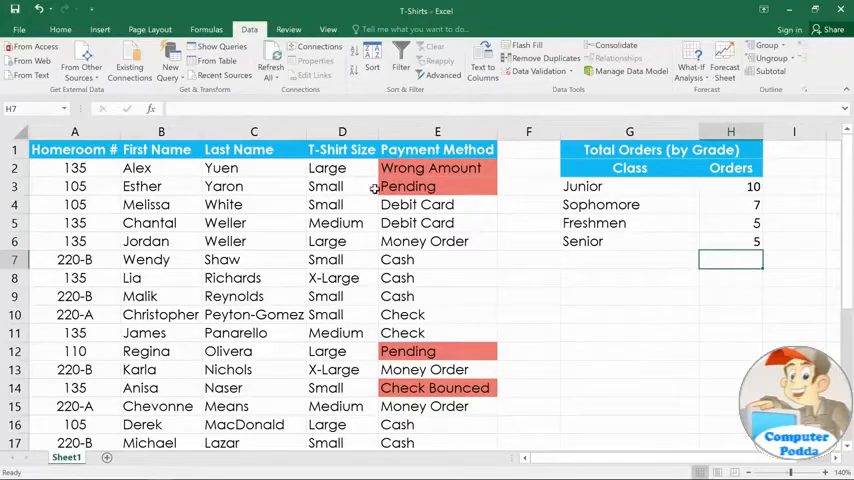
pyautogui.click(342, 168)
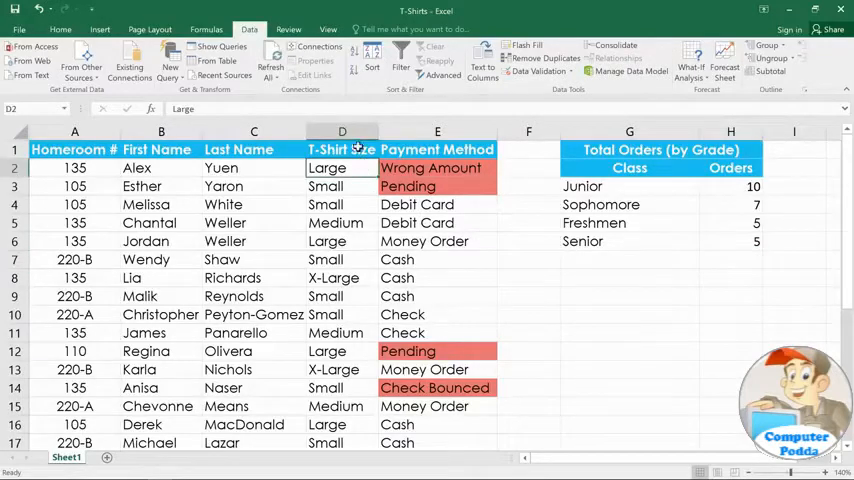
pyautogui.click(372, 52)
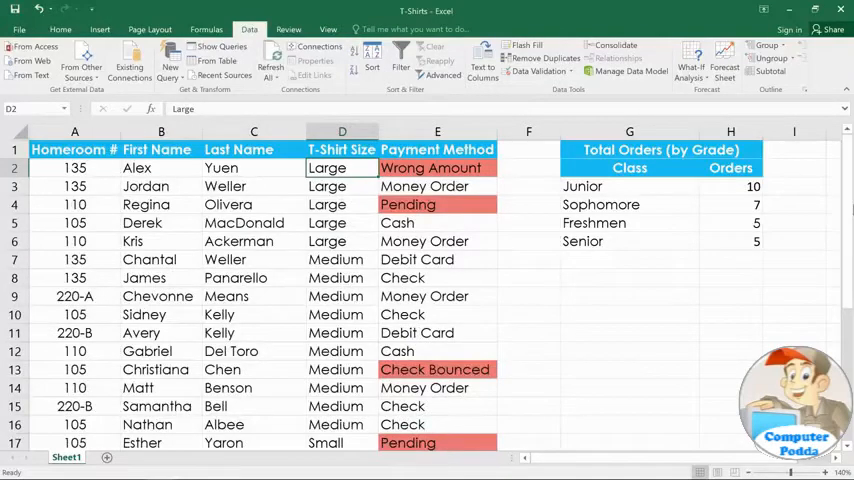
pyautogui.scroll(-3)
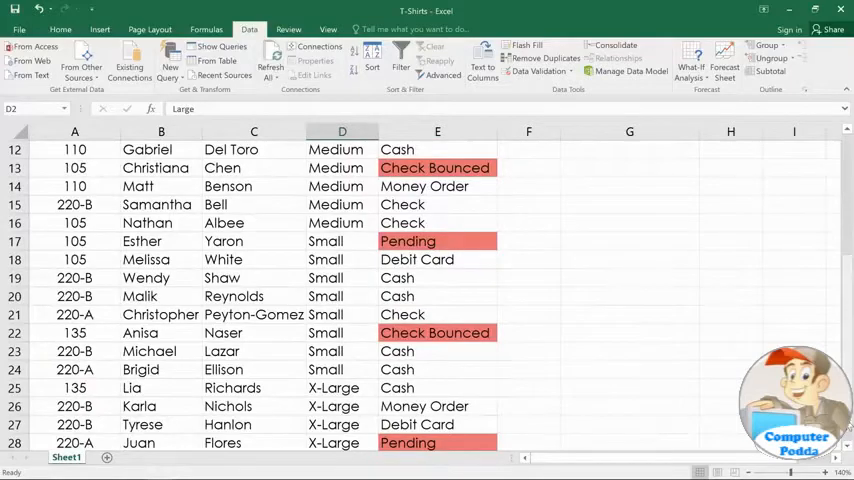
pyautogui.scroll(3)
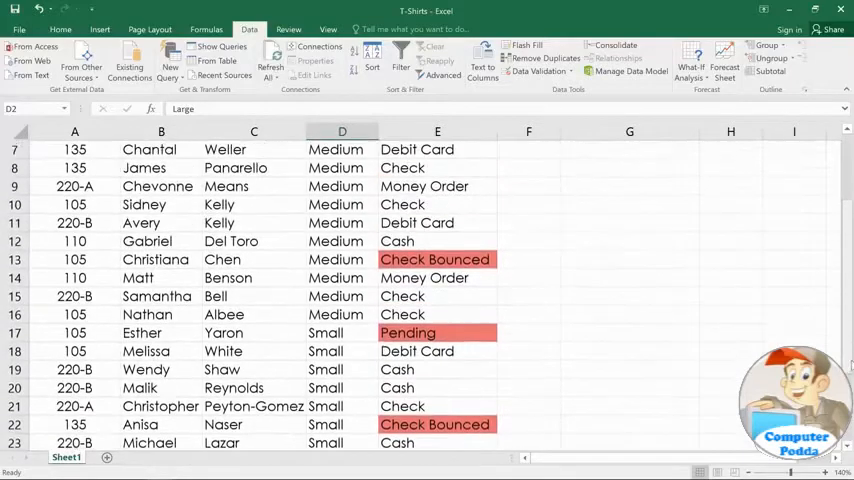
pyautogui.scroll(3)
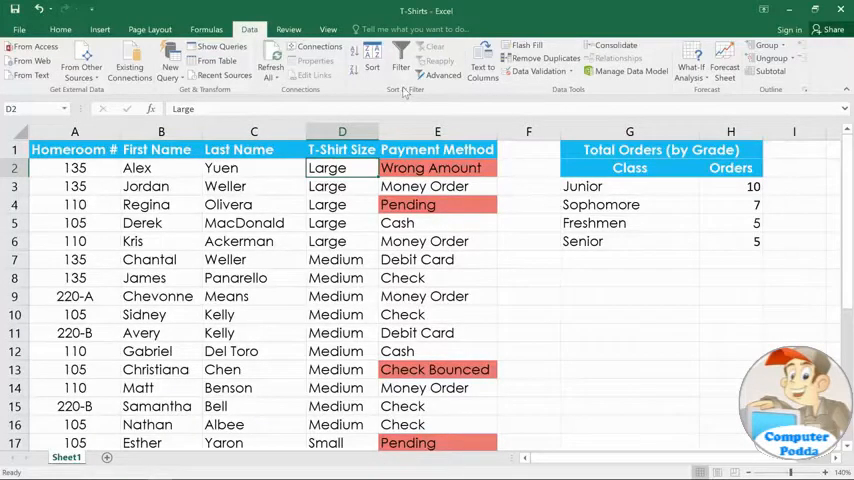
# Create a custom size list Small, Medium, Large, X-Large from the Sort dialog's Order choices
pyautogui.click(372, 56)
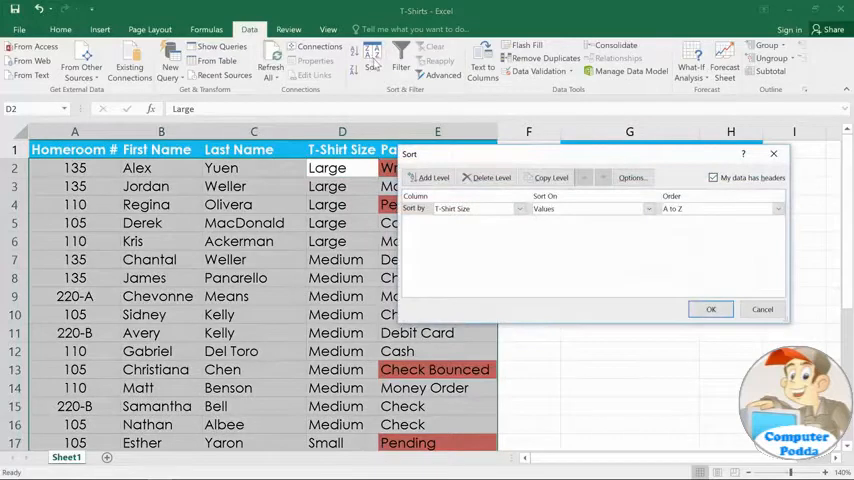
pyautogui.moveTo(664, 224)
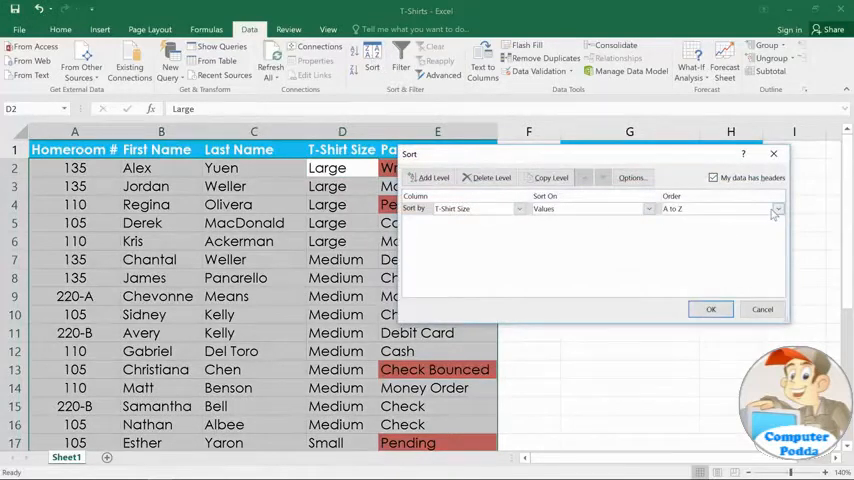
pyautogui.click(778, 208)
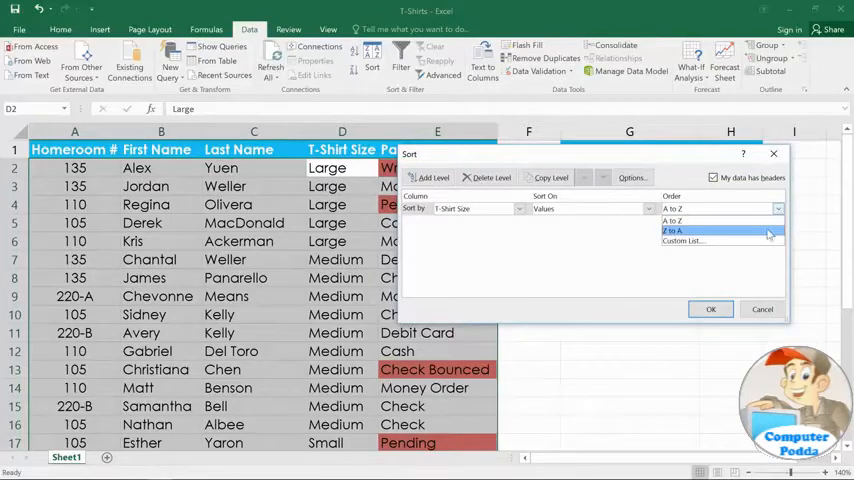
pyautogui.click(680, 240)
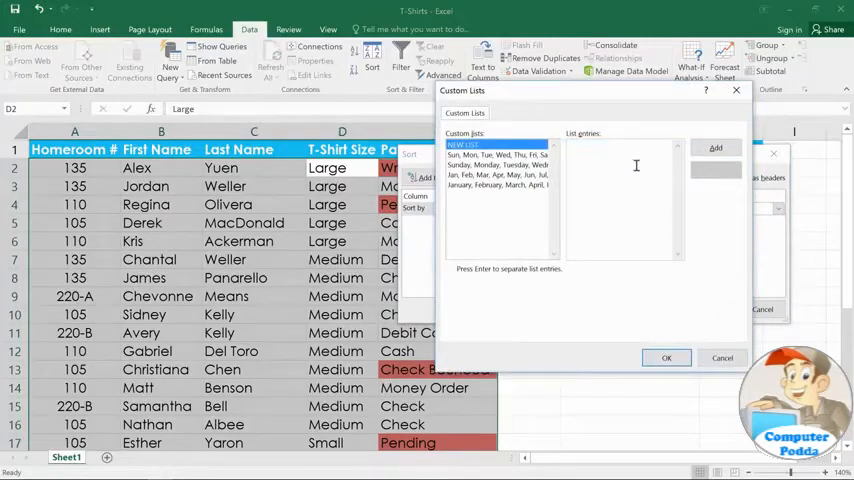
pyautogui.write('Smal')
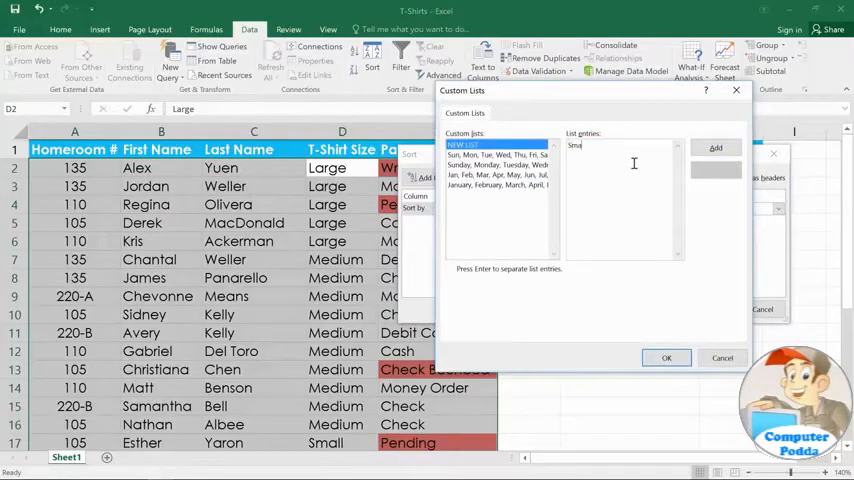
pyautogui.write('Medium')
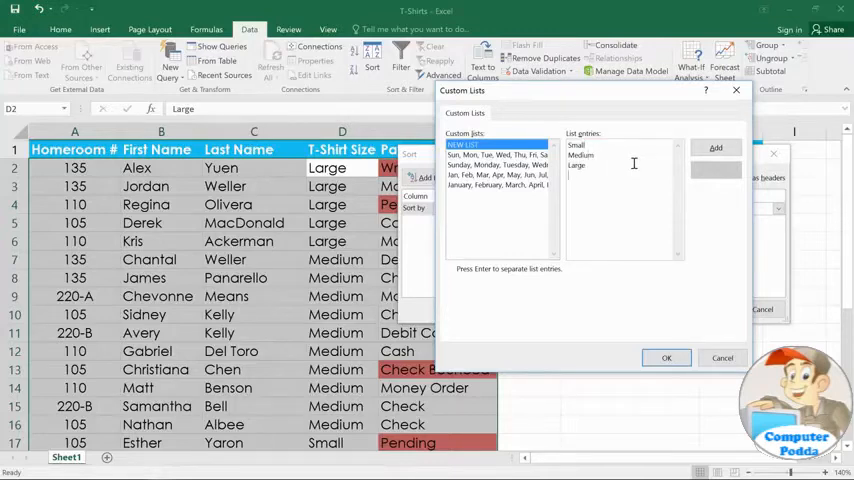
pyautogui.write('X-Lar')
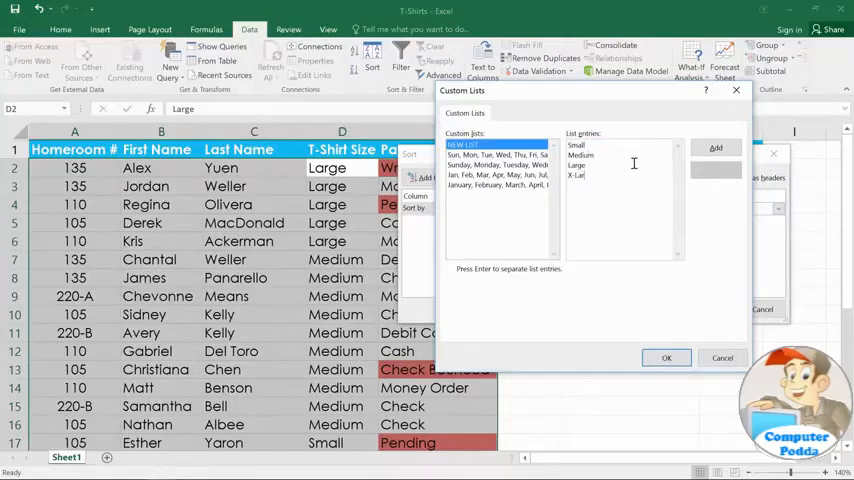
pyautogui.write('ge')
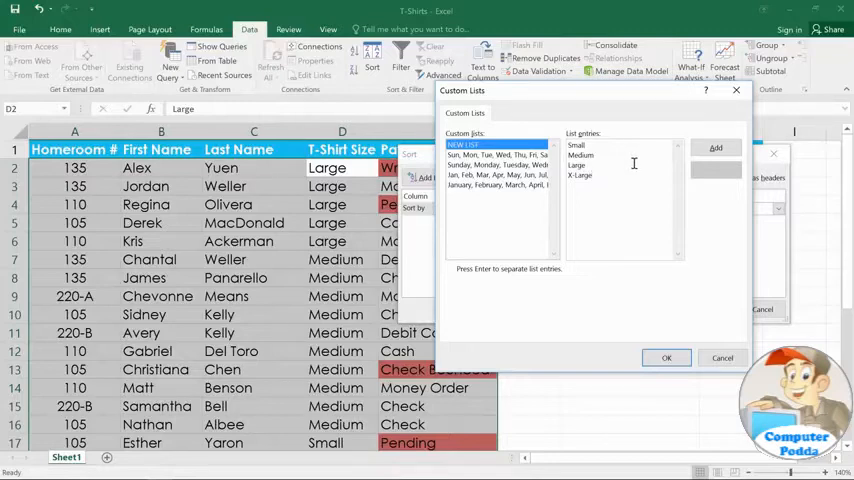
pyautogui.click(716, 148)
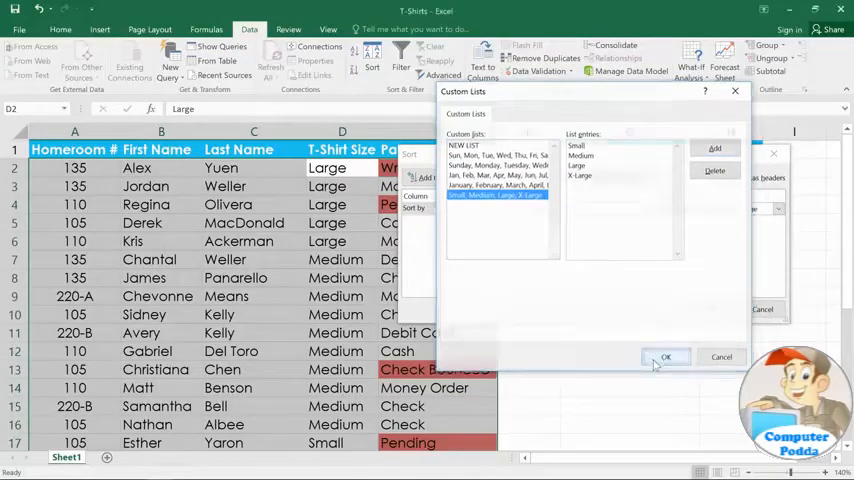
# Apply the size sort and review the rows running Small, Medium, Large, X-Large
pyautogui.click(664, 356)
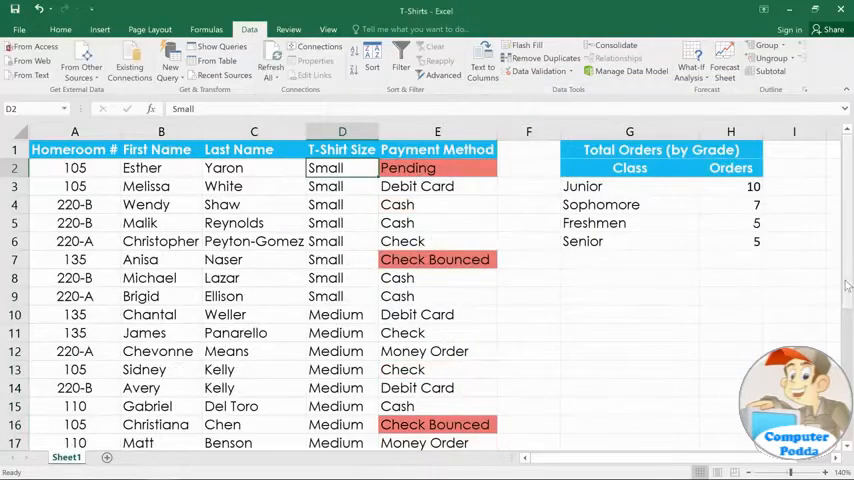
pyautogui.scroll(-3)
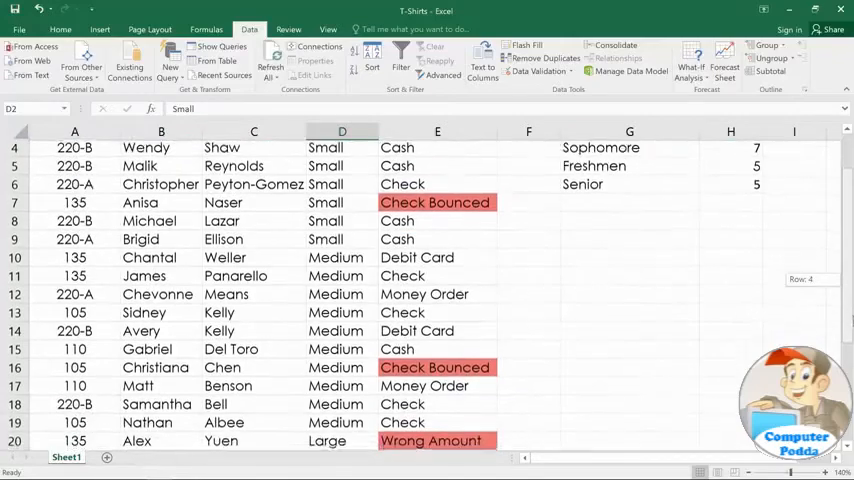
pyautogui.scroll(-3)
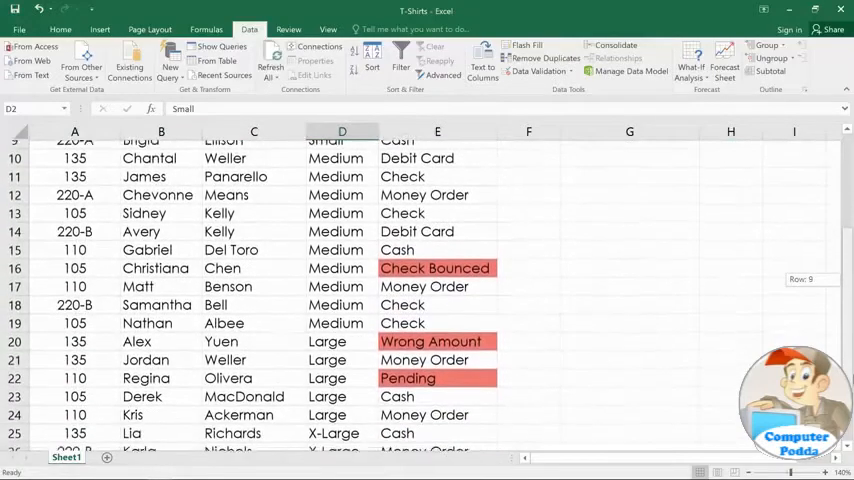
pyautogui.scroll(3)
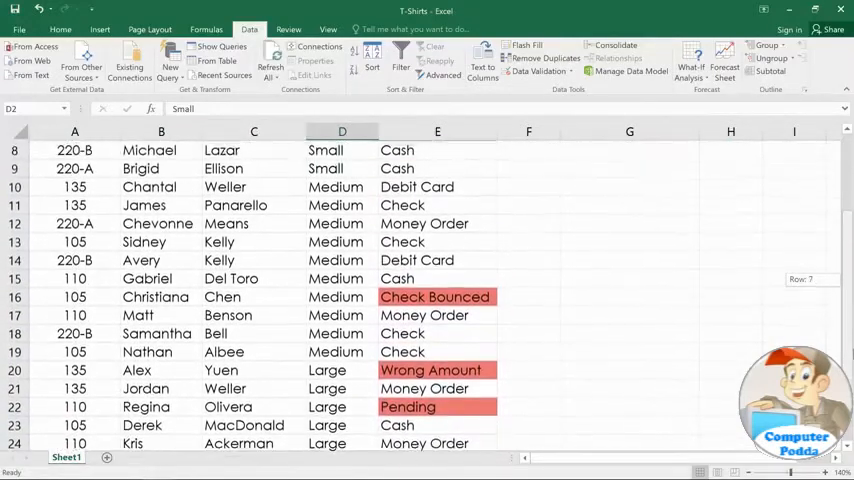
pyautogui.scroll(3)
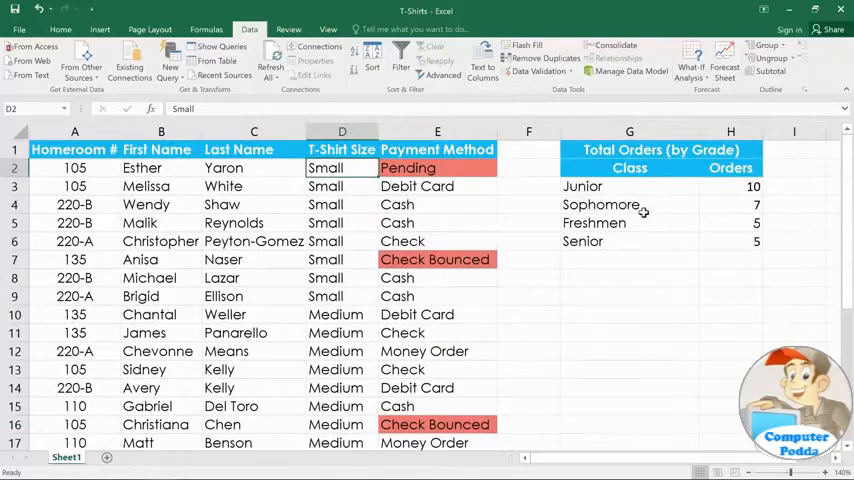
pyautogui.moveTo(364, 96)
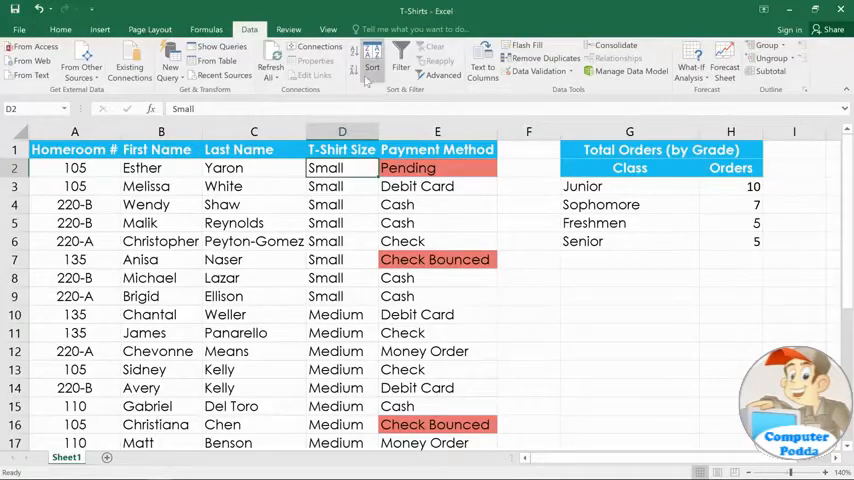
# Add a second sort level by Homeroom #, smallest to largest, within each T-shirt size
pyautogui.click(372, 64)
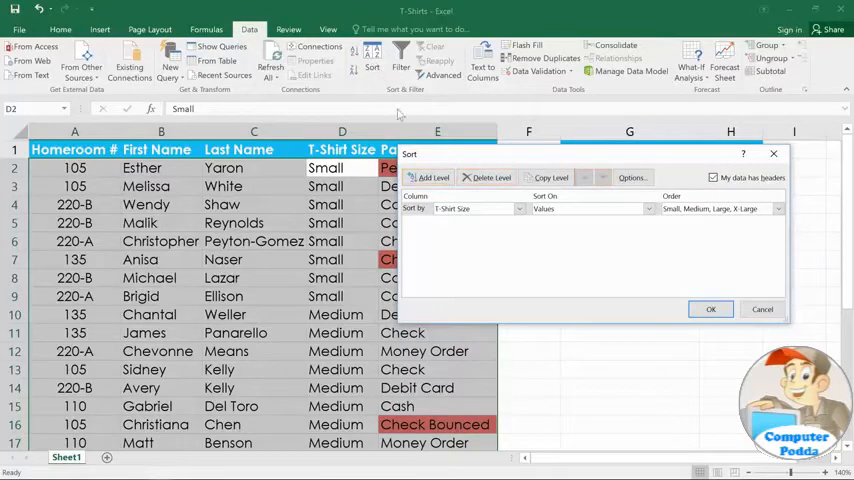
pyautogui.moveTo(432, 178)
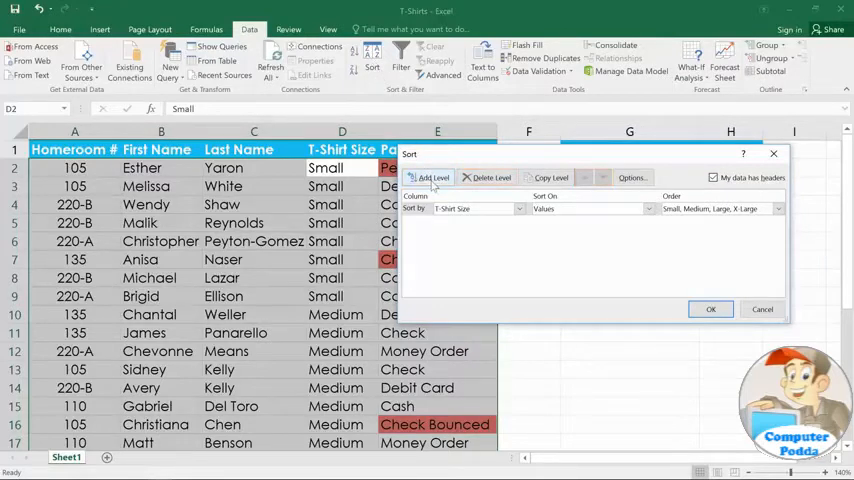
pyautogui.click(432, 176)
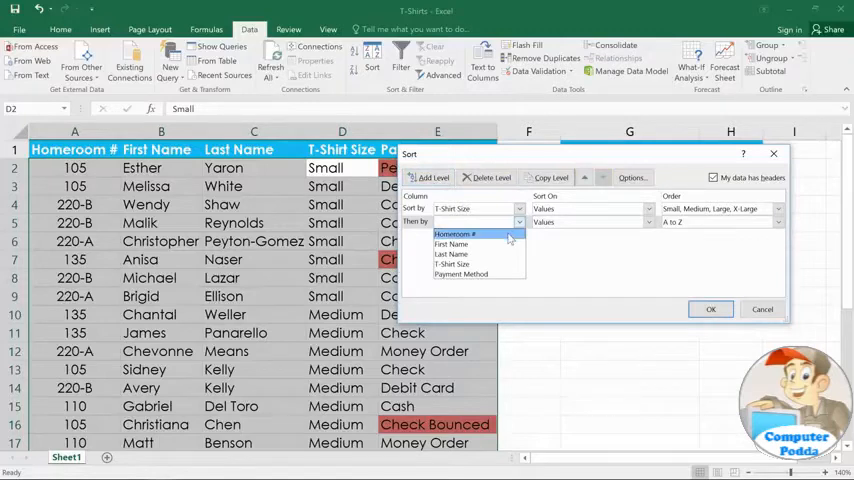
pyautogui.click(456, 232)
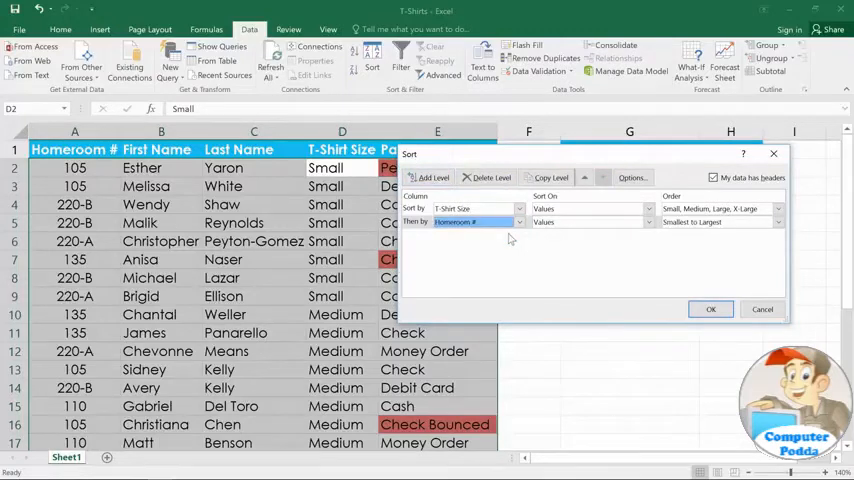
pyautogui.moveTo(578, 234)
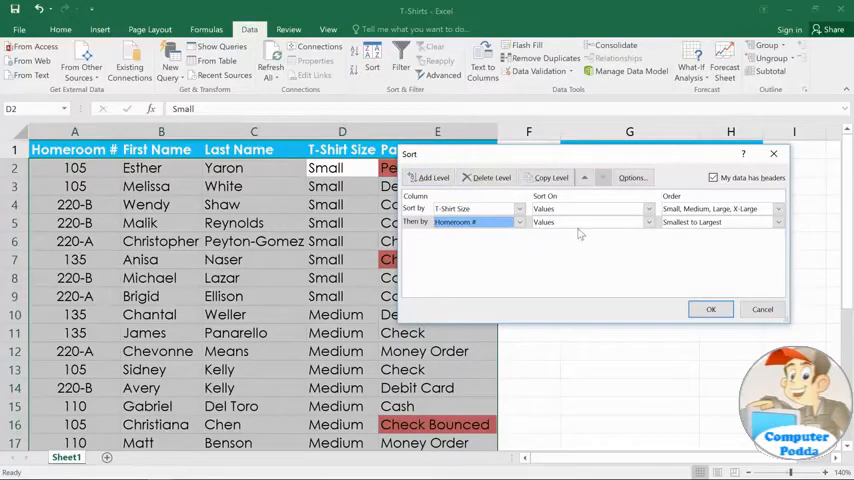
pyautogui.moveTo(700, 260)
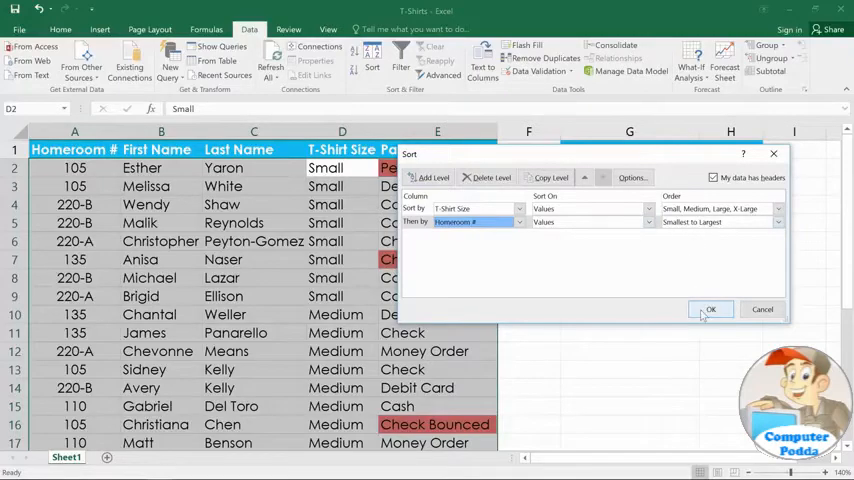
pyautogui.click(712, 308)
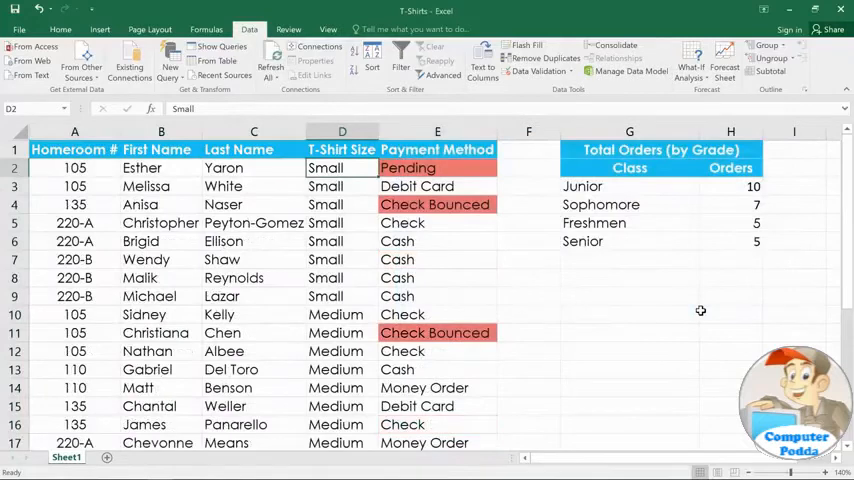